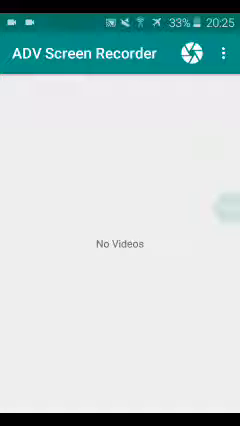
Open Recorder Settings from the main screen's overflow menu
left_click(224, 52)
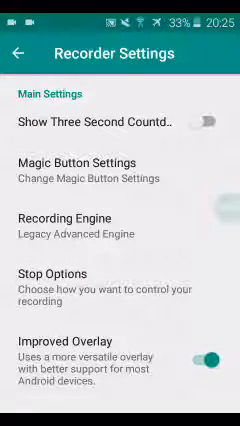
Open Magic Button Settings and set the button opacity slider to 9%
left_click(209, 120)
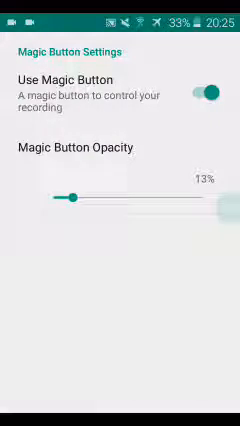
left_click_drag(72, 195, 95, 195)
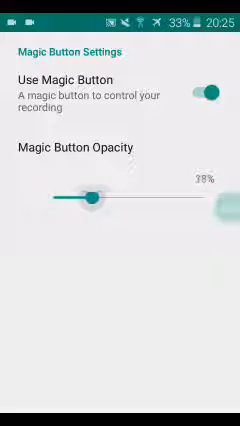
left_click_drag(90, 196, 108, 196)
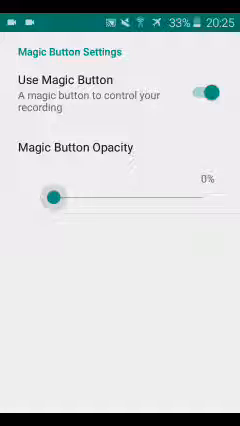
left_click_drag(52, 196, 70, 196)
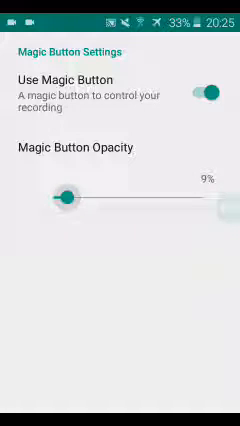
left_click_drag(66, 196, 85, 196)
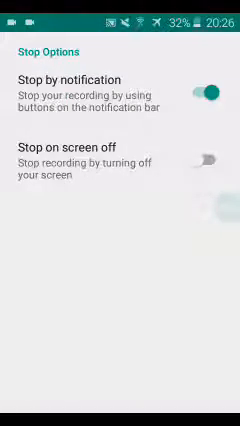
Enable 'Stop on screen off' and go back to the Recorder Settings list
left_click(205, 158)
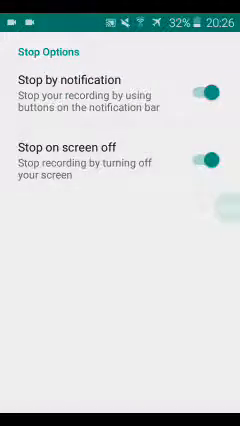
left_click(210, 158)
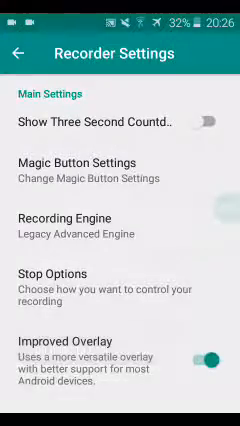
Scroll down to Overlay Settings and open the 'Logo And Text' page
scroll("down", 3)
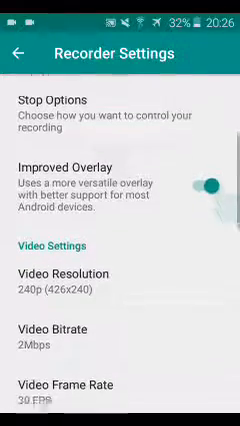
left_click(120, 284)
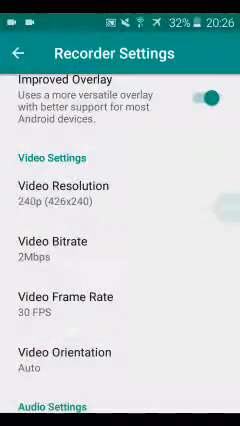
scroll("down", 3)
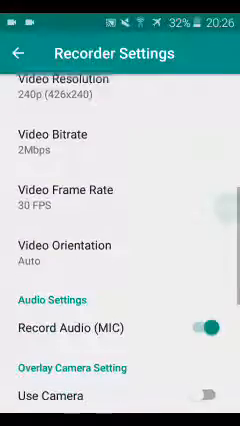
scroll("down", 3)
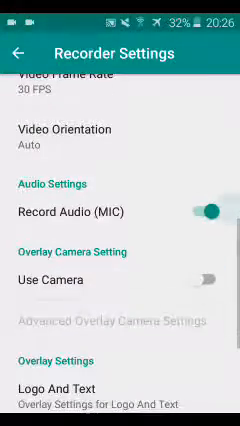
scroll("down", 3)
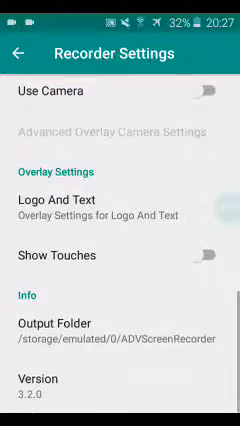
left_click(120, 192)
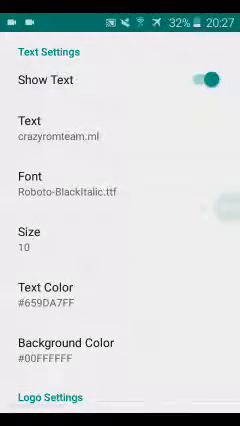
Set the overlay text size to 20 and scroll down to Logo Settings
scroll("down", 3)
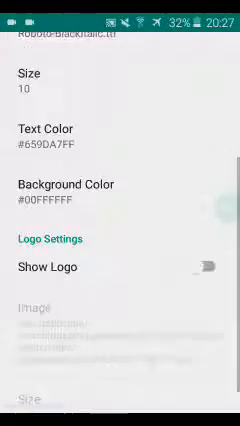
left_click(40, 91)
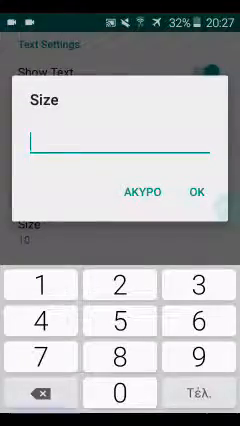
left_click(196, 193)
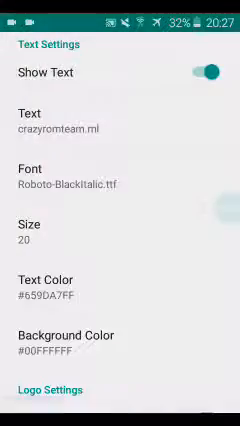
scroll("down", 3)
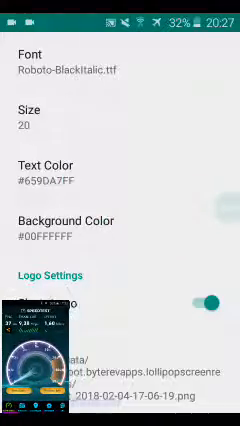
Bring the logo overlay Size slider down from 100% to 14%
scroll("down", 3)
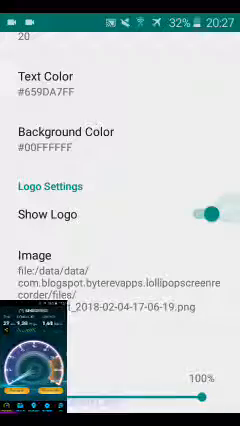
scroll("down", 3)
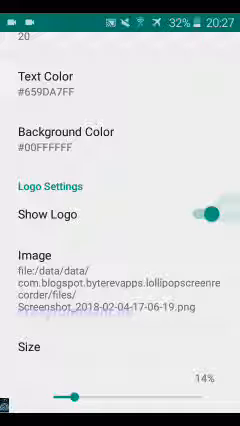
scroll("up", 3)
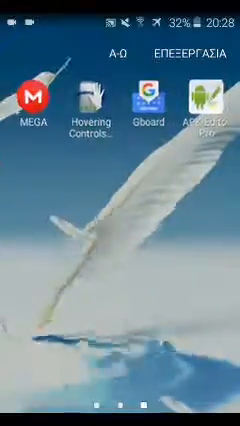
Swipe through the launcher's app pages and reopen ADV Screen Recorder
scroll("left", 3)
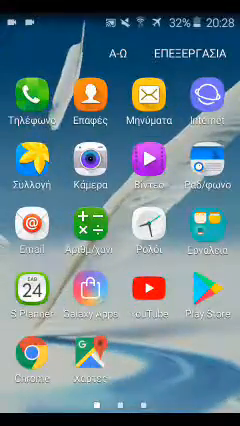
scroll("left", 3)
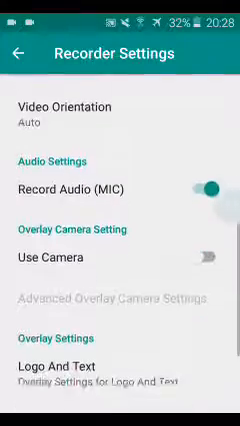
Leave Recorder Settings for the empty video list, where a Send Email chooser appears
scroll("down", 3)
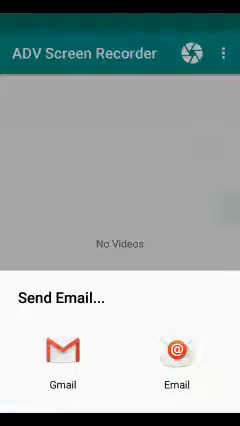
Dismiss the Send Email chooser and bring up the three-dot overflow menu
left_click(227, 52)
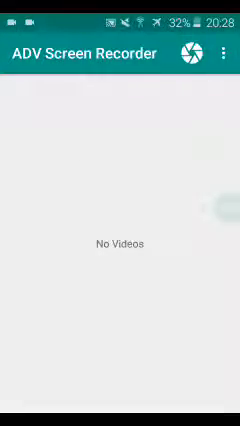
left_click(225, 52)
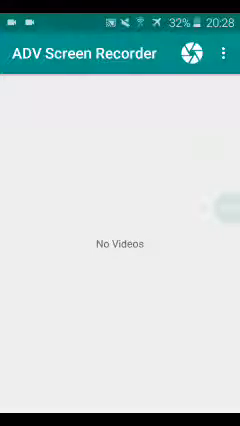
left_click(224, 51)
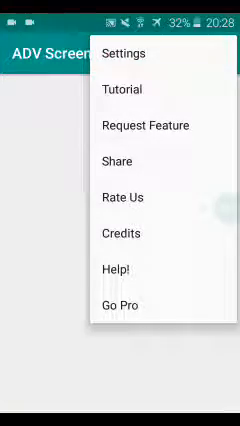
Choose Help! to view the crash and freeze troubleshooting page
left_click(120, 233)
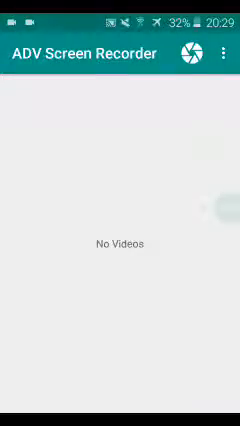
left_click(224, 51)
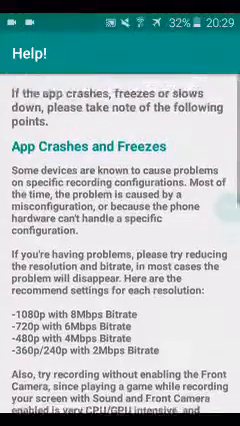
Scroll the Help! page down to the final troubleshooting tip with the Send Email button
scroll("down", 3)
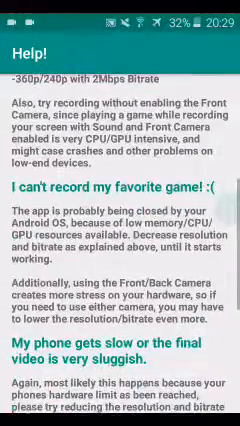
scroll("down", 3)
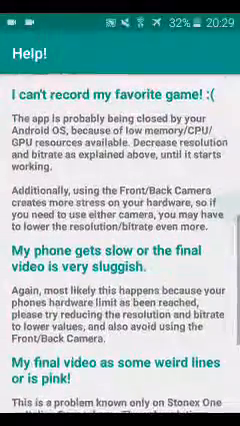
scroll("down", 3)
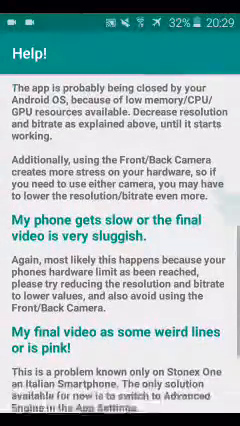
scroll("down", 3)
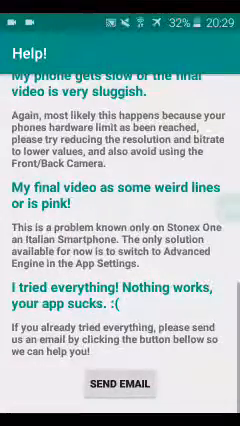